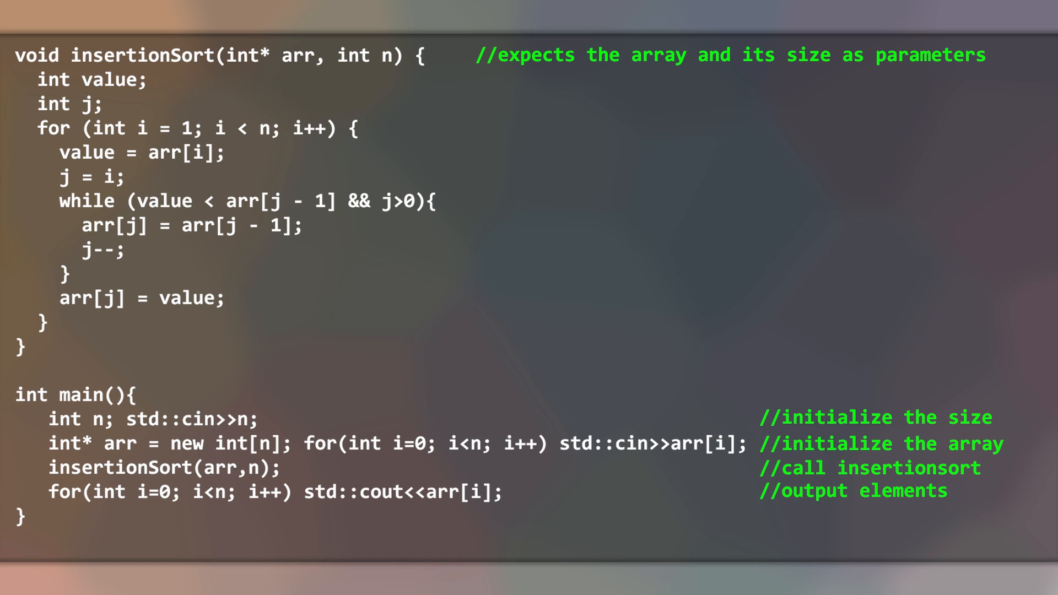
type("//used for saving the current element")
type("          //save current element")
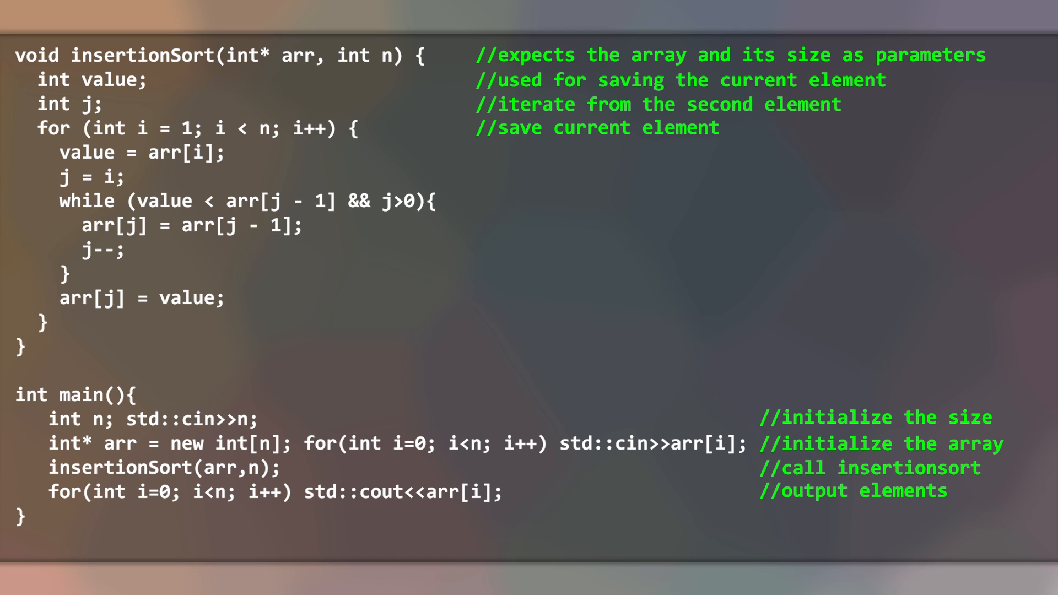
type("//index to iterate through the sorted part")
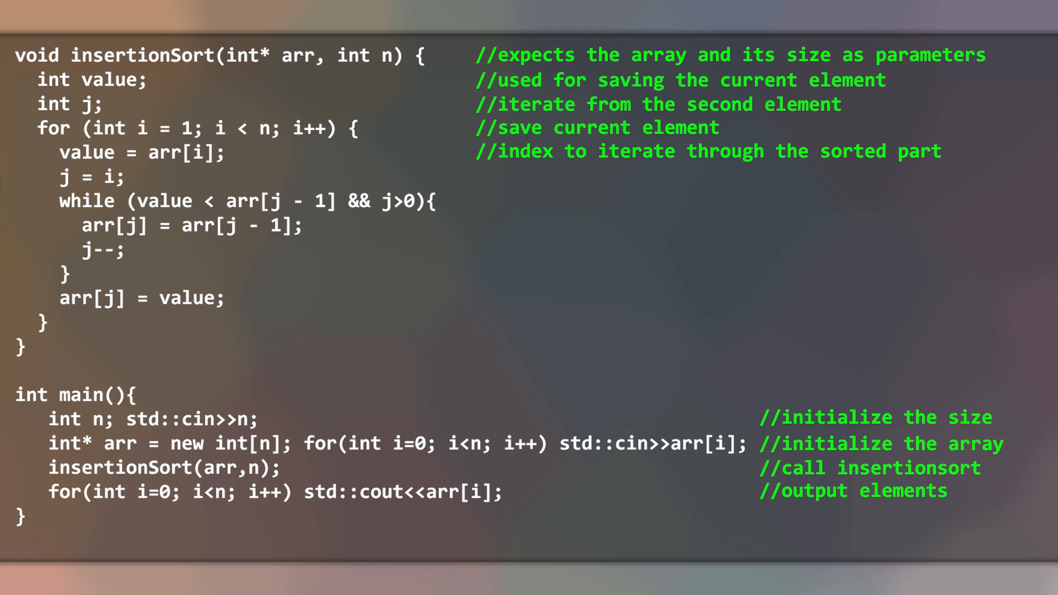